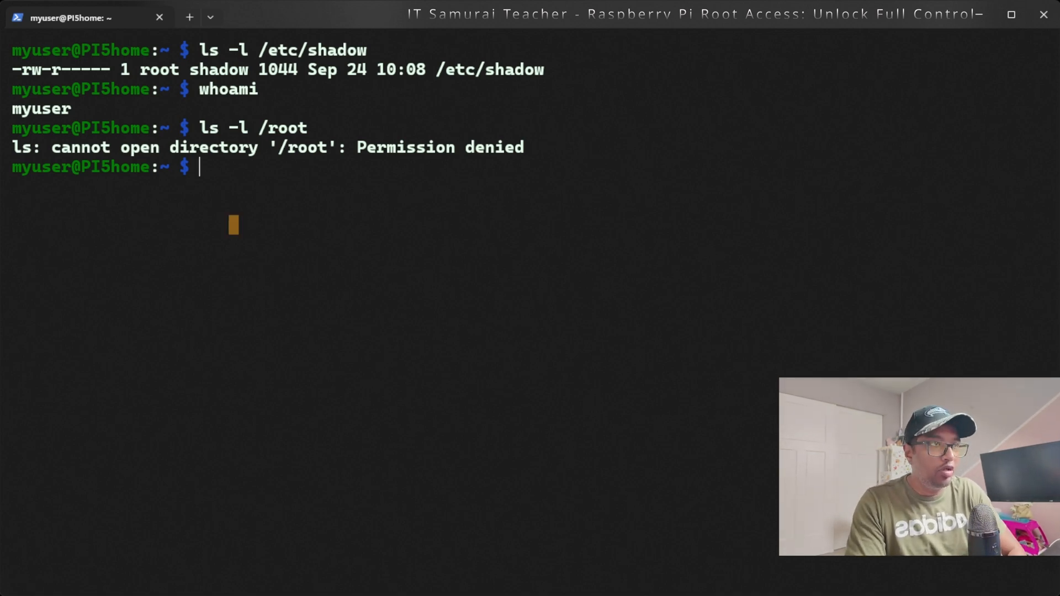
# Run ls -l /etc/shadow to show it owned by root with group shadow
pyautogui.write('ls')
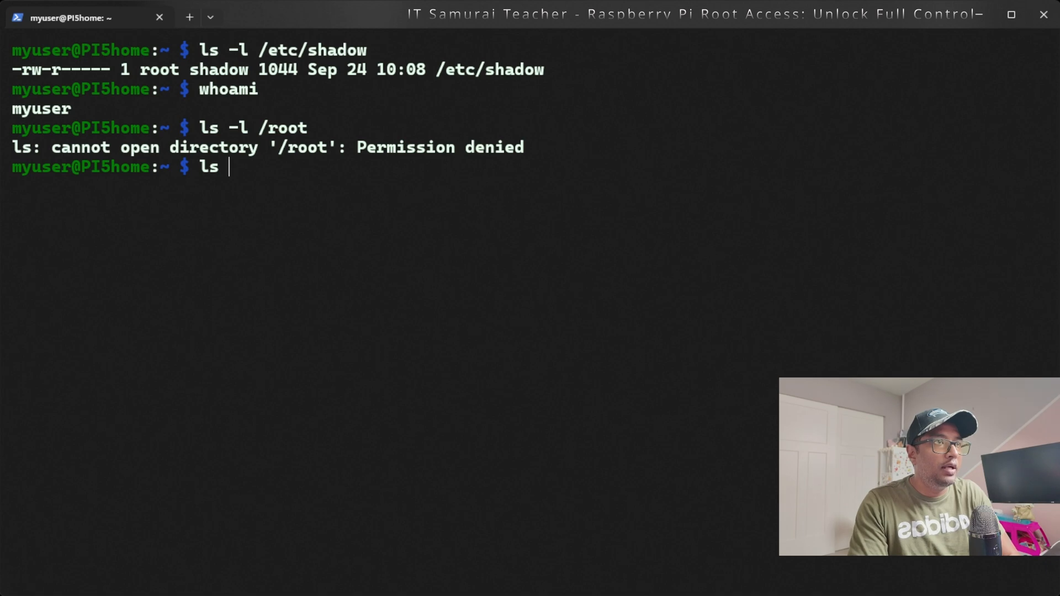
pyautogui.write('-l /etc/shadow')
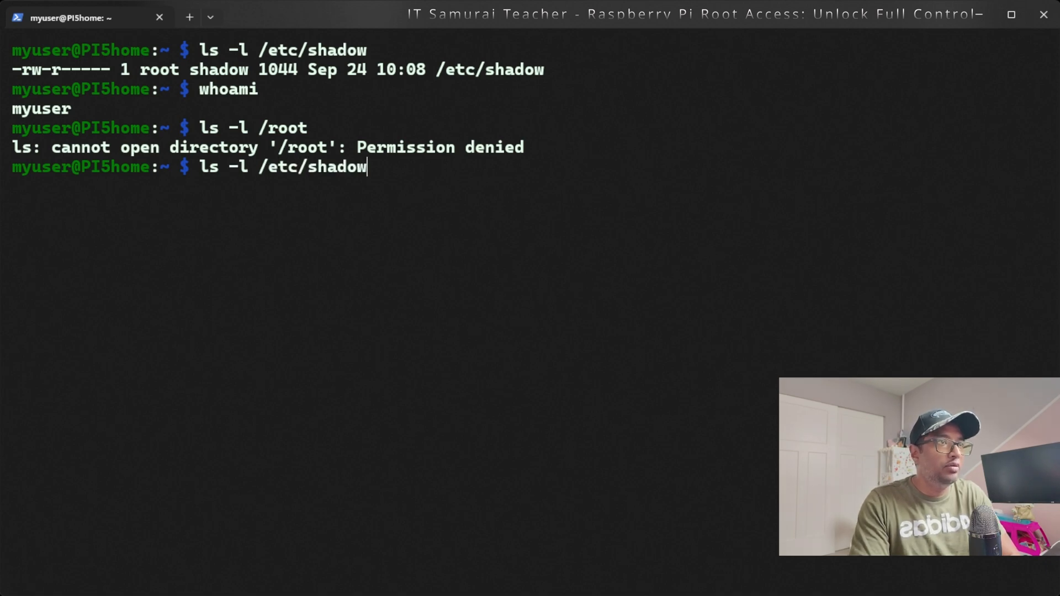
pyautogui.press('Return')
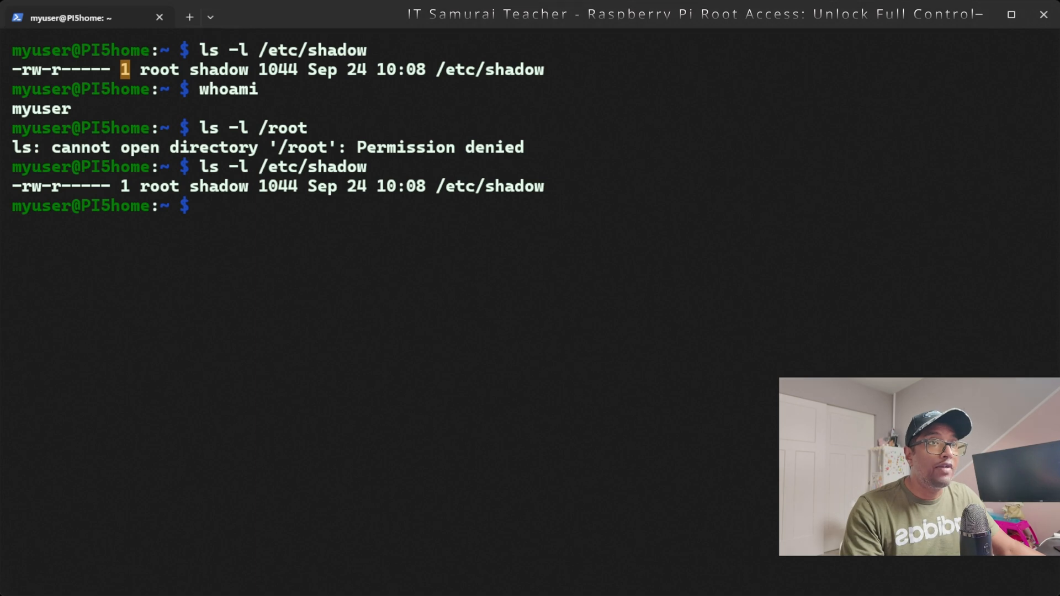
pyautogui.doubleClick(158, 69)
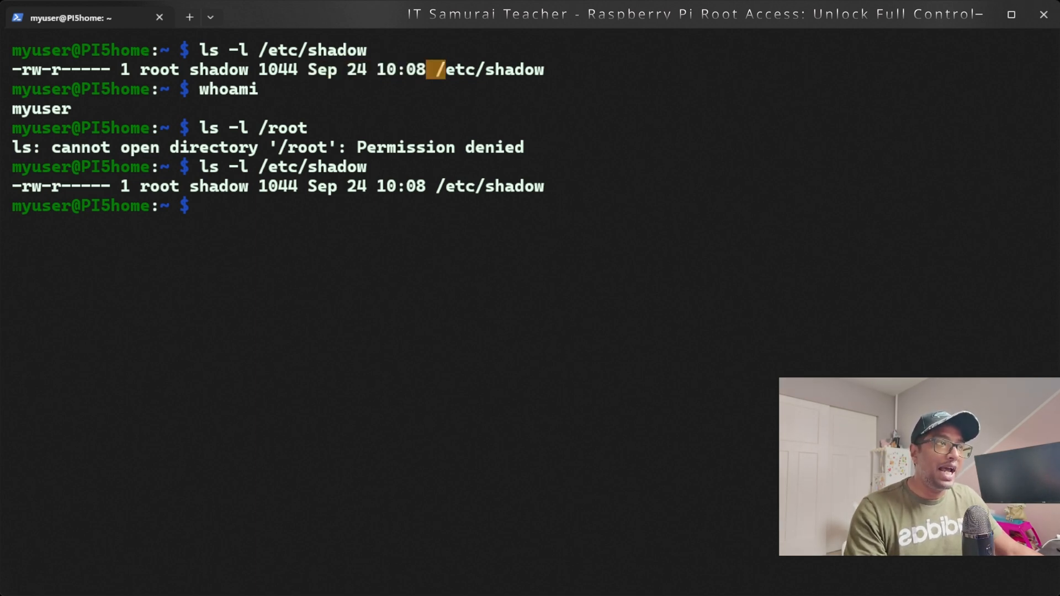
pyautogui.doubleClick(489, 69)
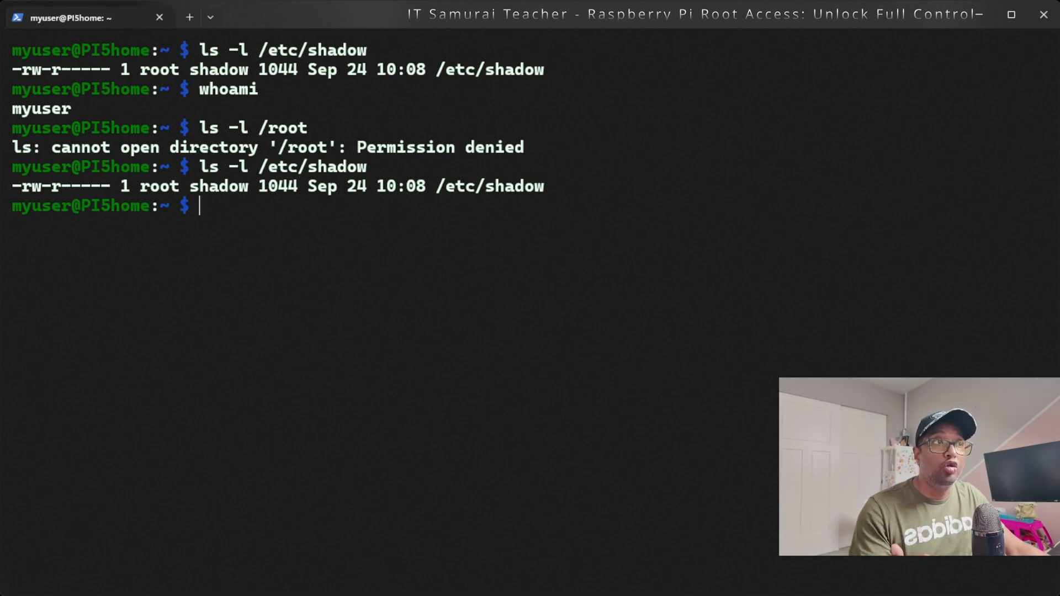
pyautogui.doubleClick(323, 68)
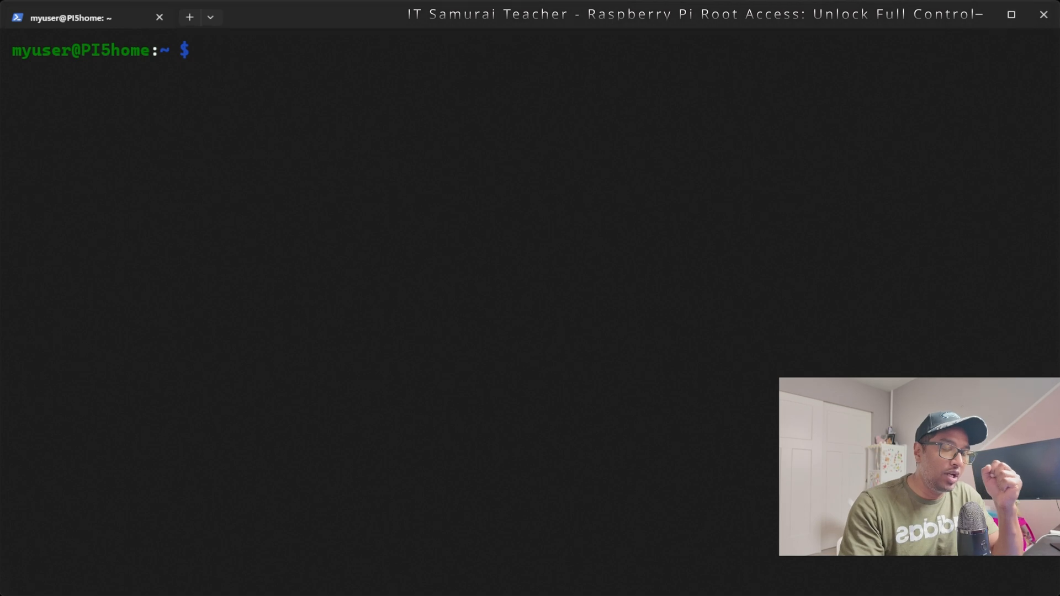
# Run sudo passwd root, reaching the sudo password prompt
pyautogui.write('sud')
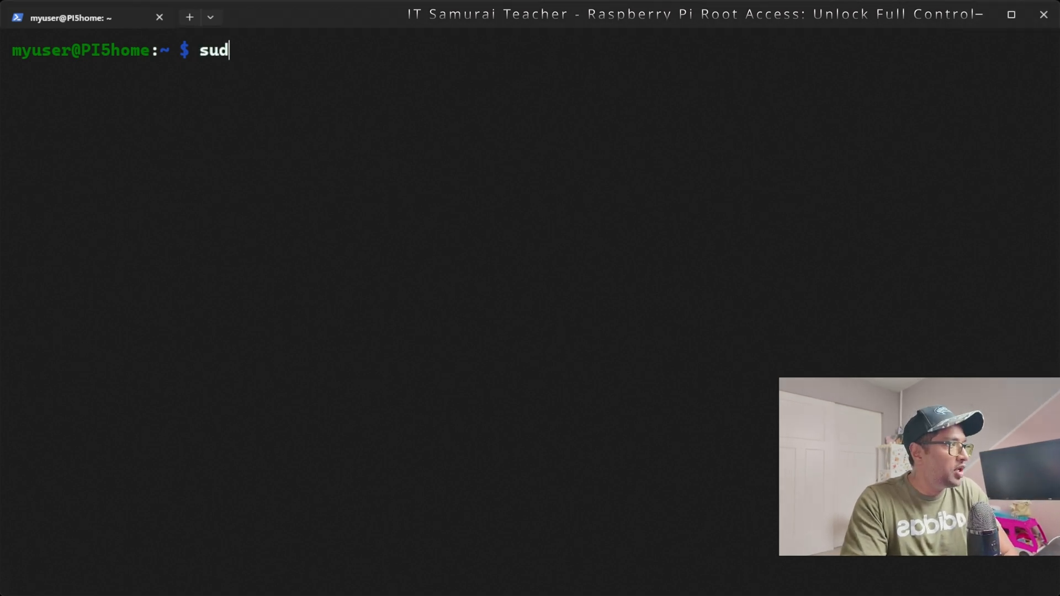
pyautogui.write('o')
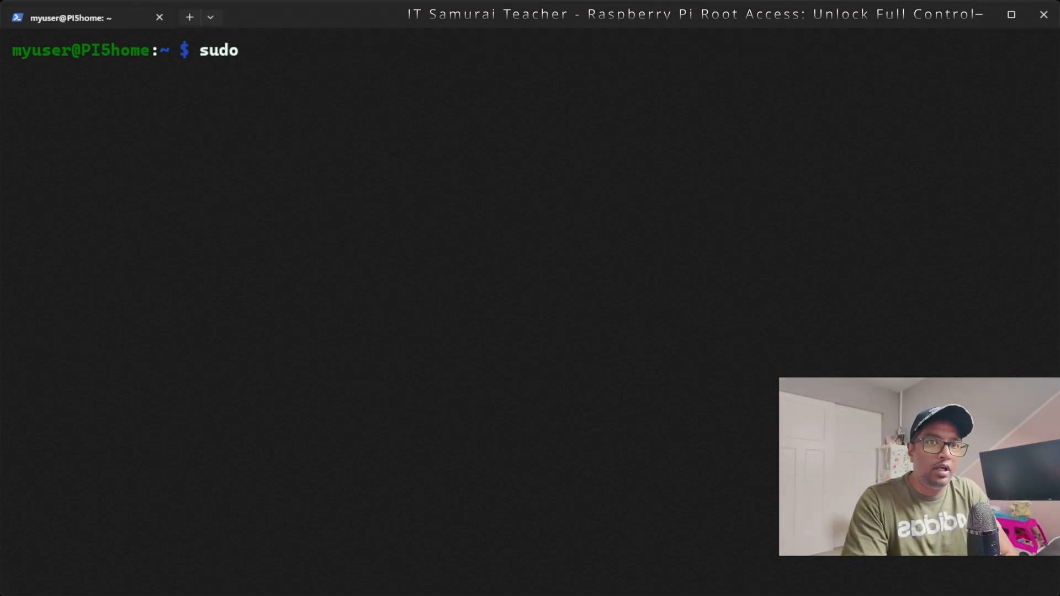
pyautogui.write('pass')
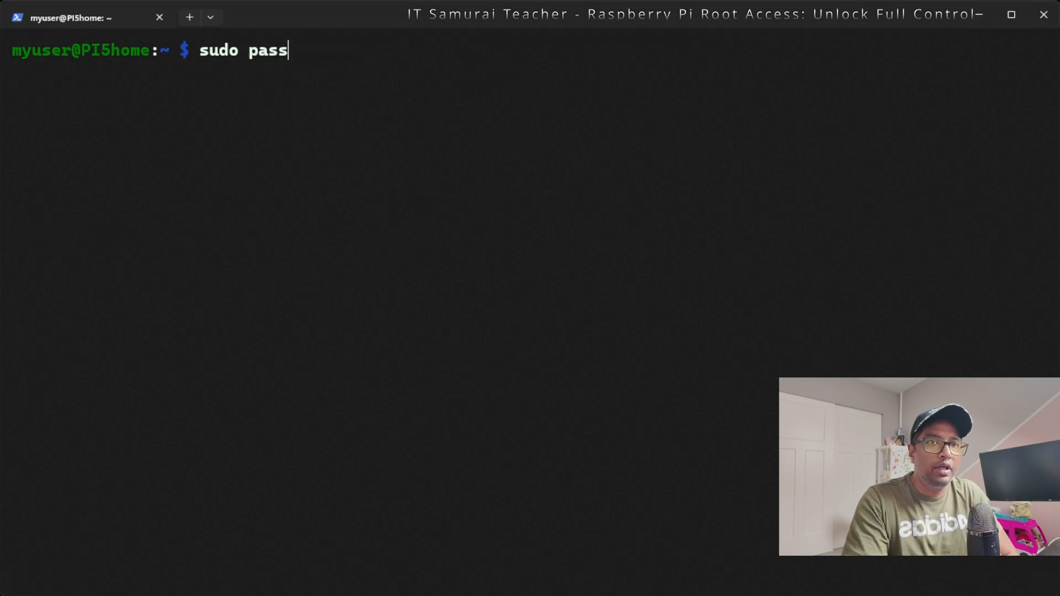
pyautogui.press('Return')
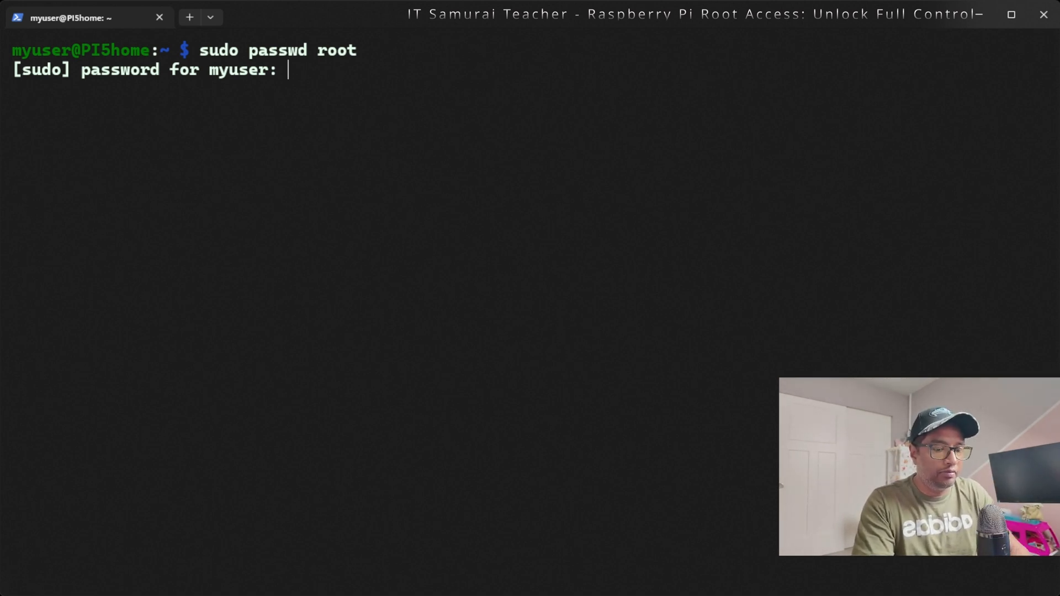
# Enter the sudo password (retrying once), then set and confirm the new root password
pyautogui.press('Return')
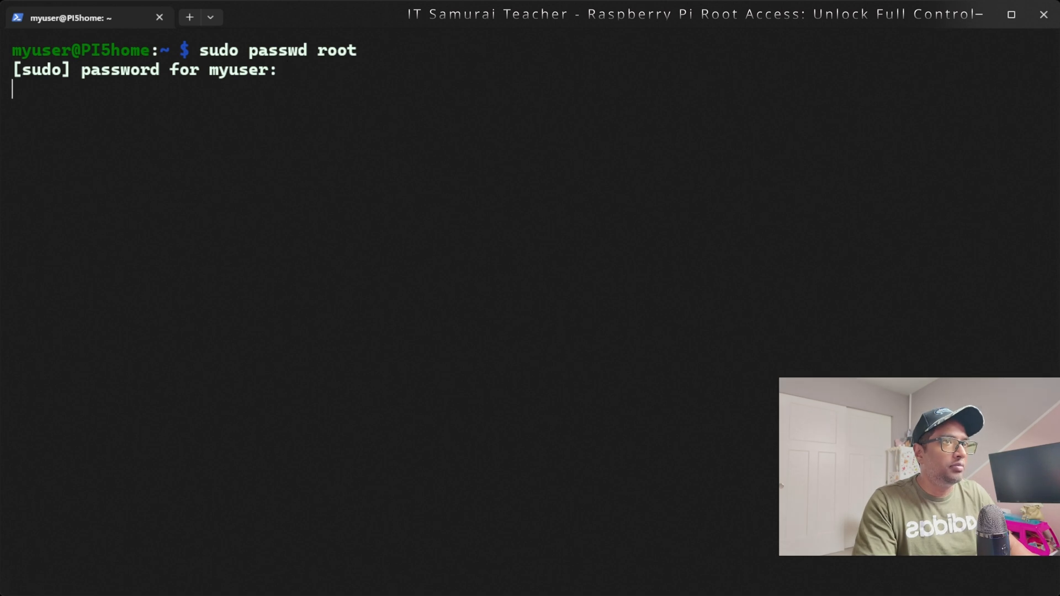
pyautogui.press('Return')
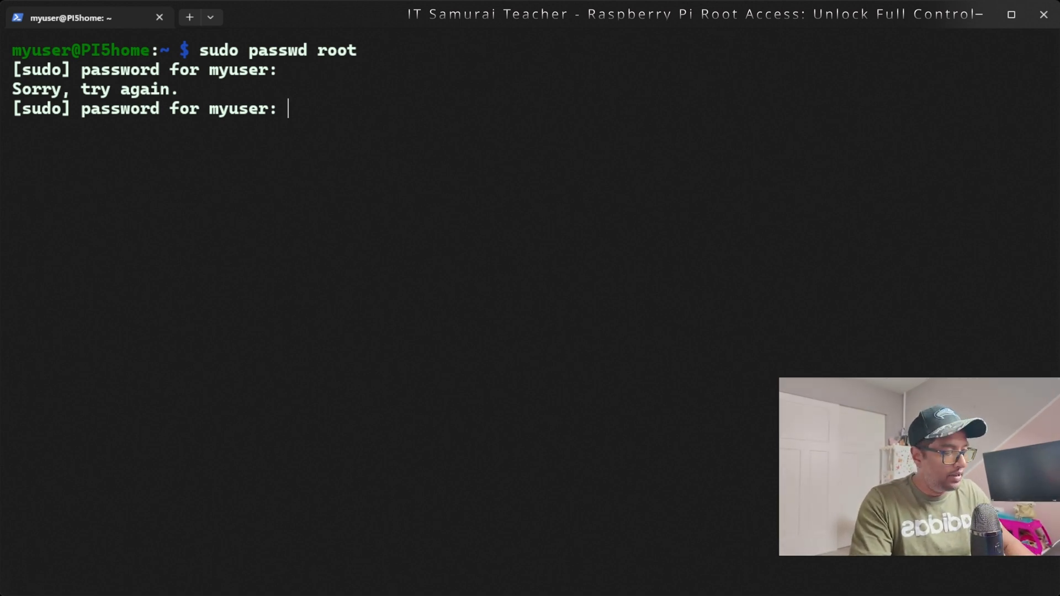
pyautogui.press('Return')
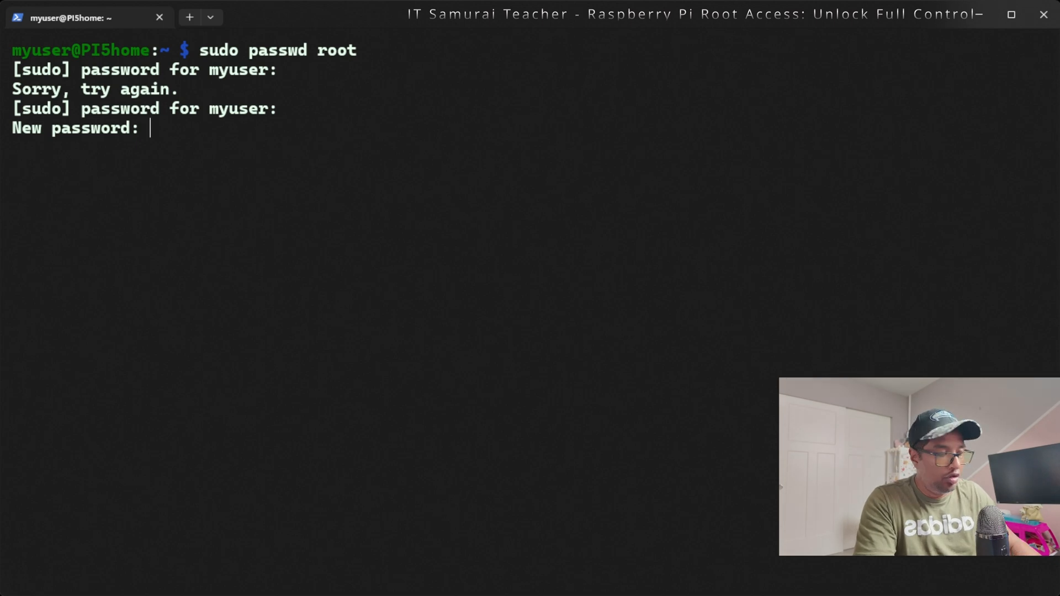
pyautogui.press('Return')
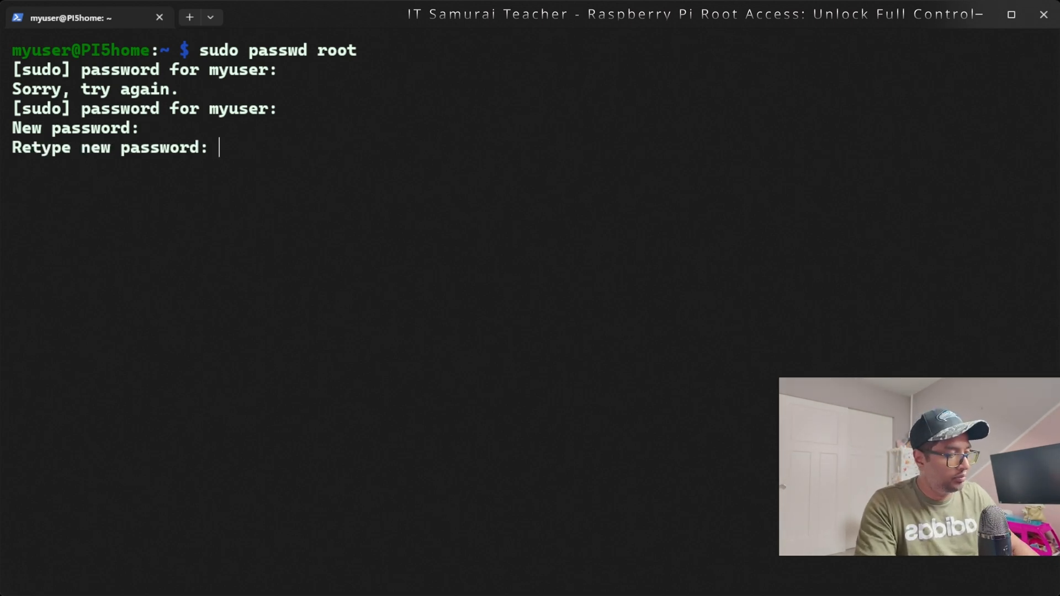
pyautogui.press('Return')
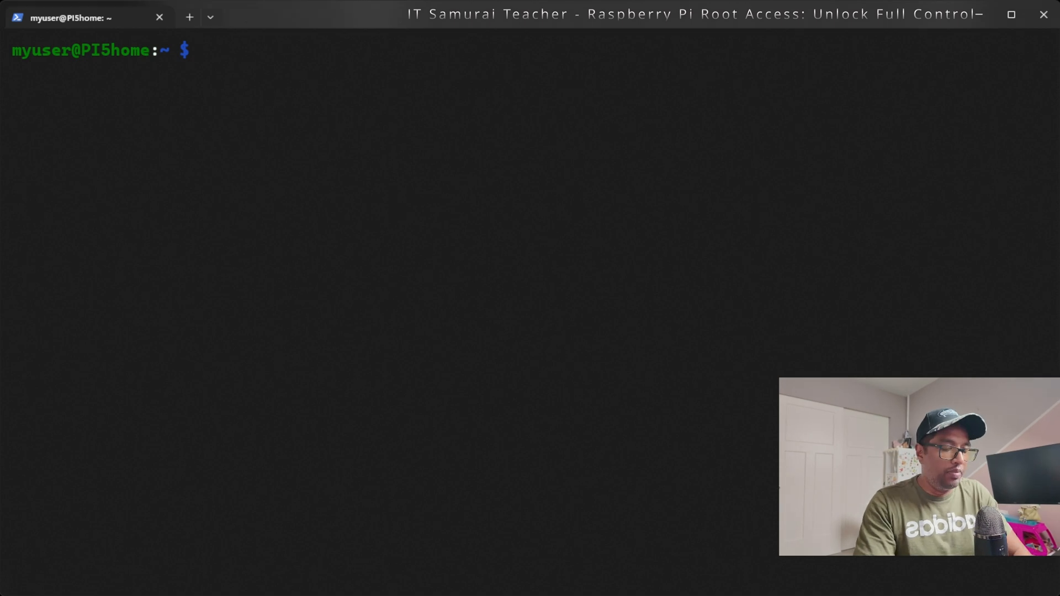
# Run sudo nano /etc/ssh/sshd_config to edit the SSH server configuration
pyautogui.write('sudo')
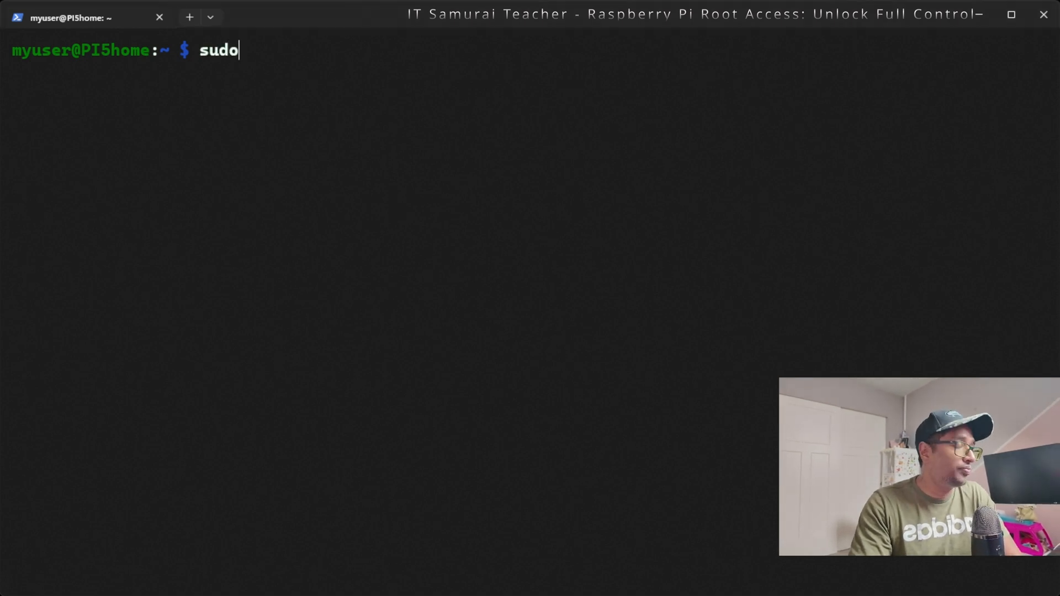
pyautogui.write('nano /et')
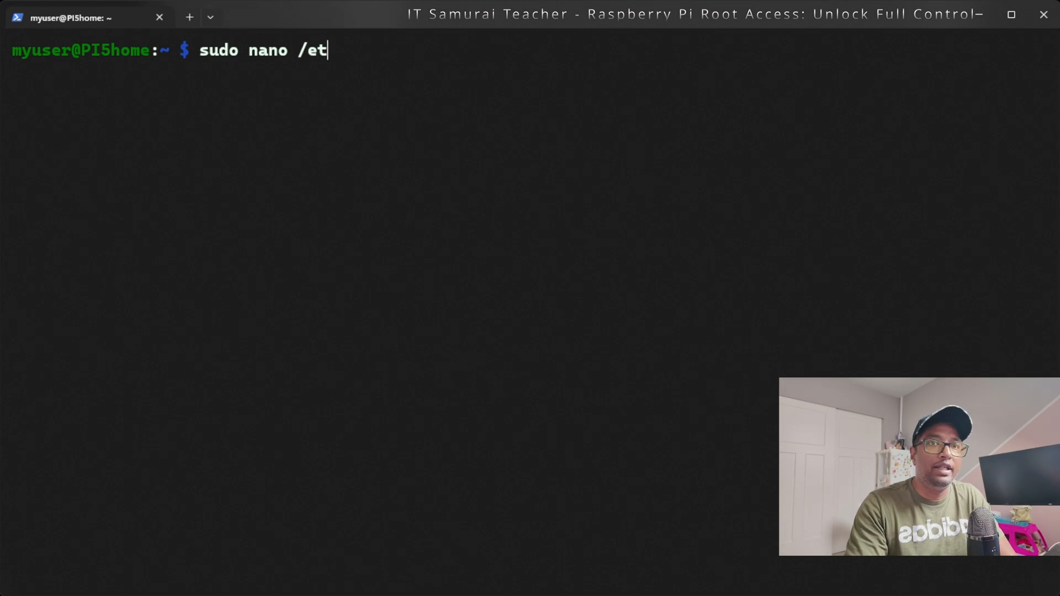
pyautogui.write('c/ssh')
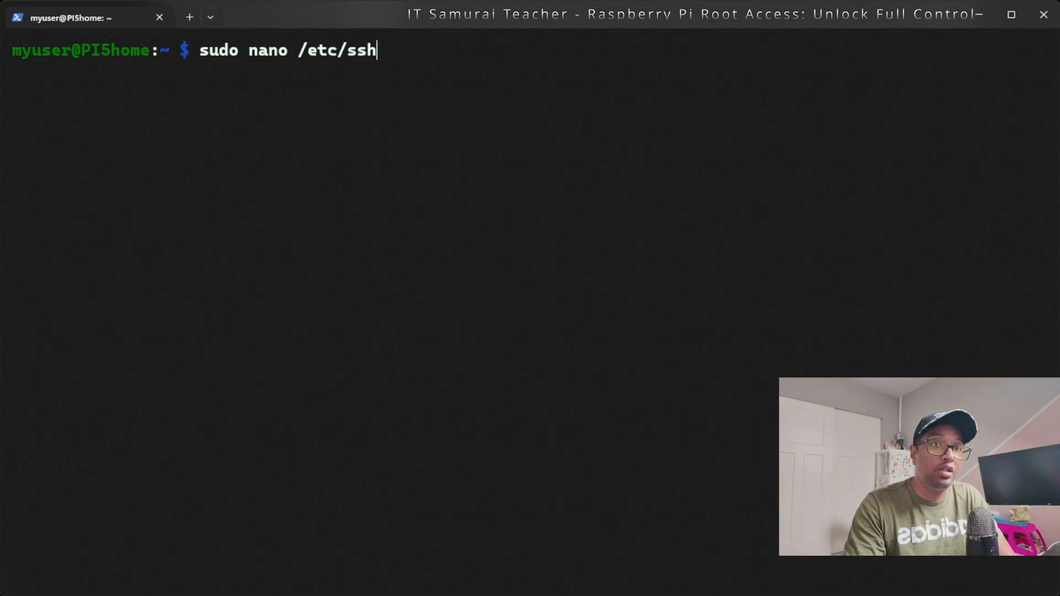
pyautogui.write('/ssh')
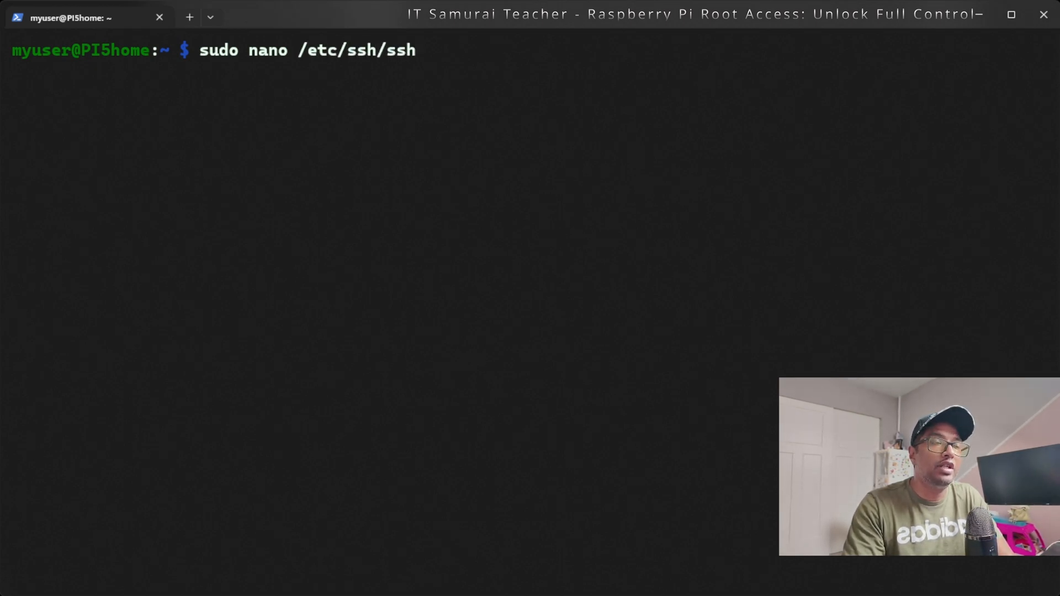
pyautogui.write('d_co')
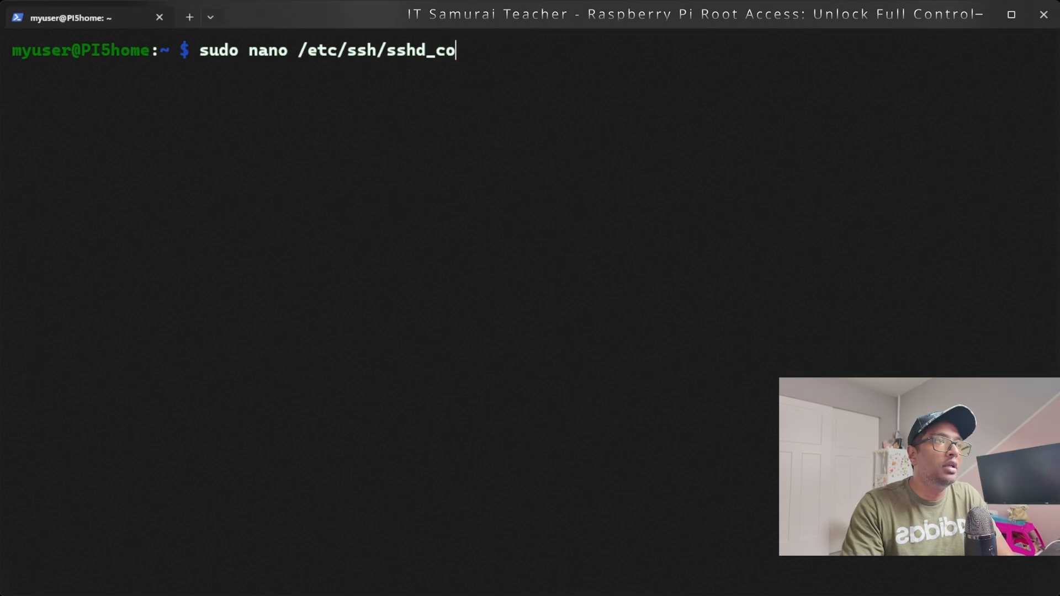
pyautogui.press('Return')
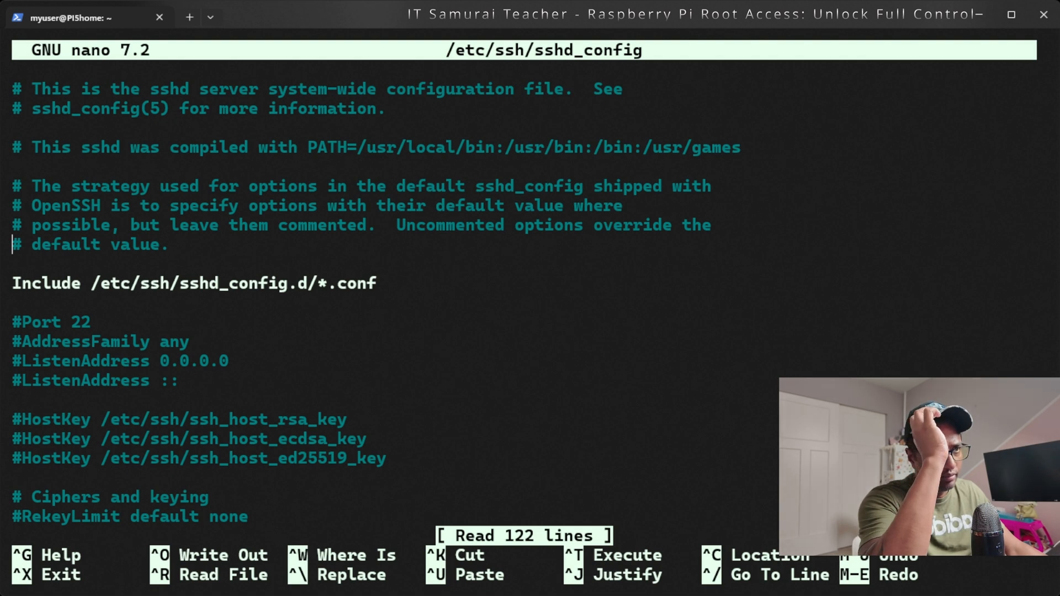
# Scroll sshd_config to the Authentication section with the commented PermitRootLogin line
pyautogui.scroll(-3)
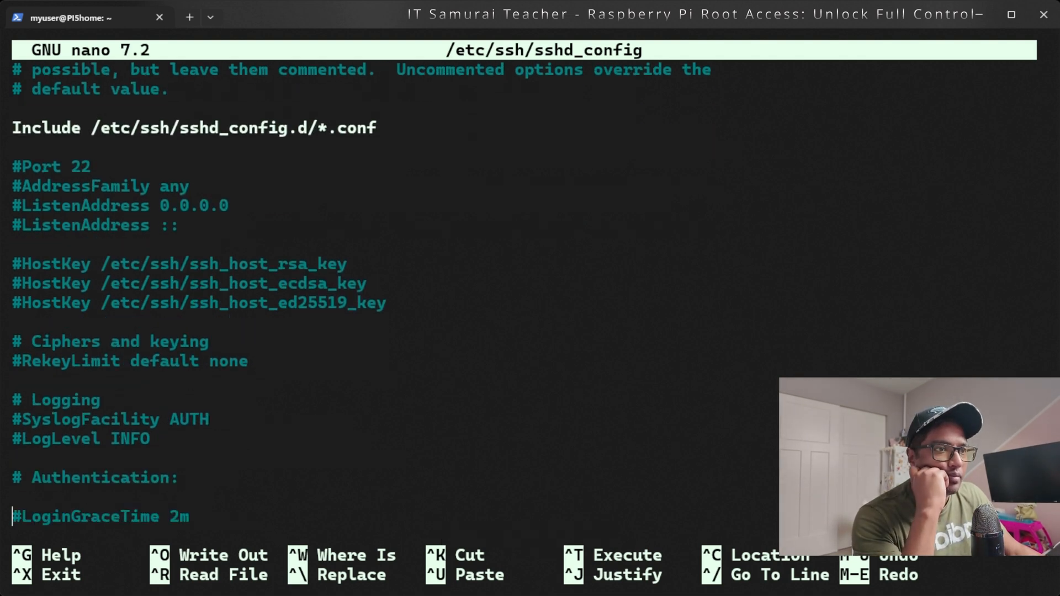
pyautogui.scroll(-3)
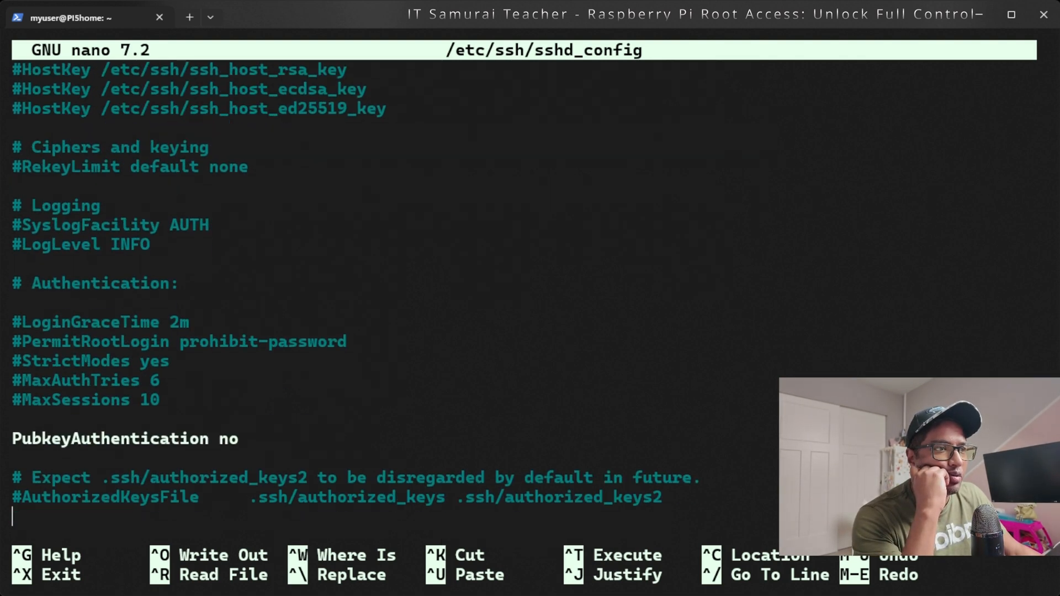
pyautogui.press('Up')
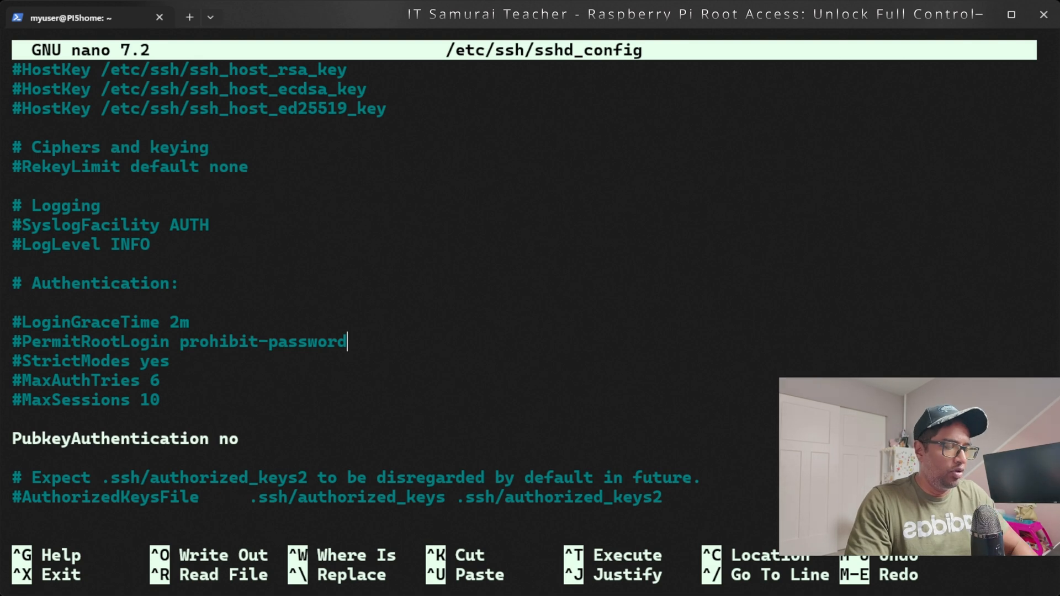
# Change PermitRootLogin prohibit-password to yes and uncomment the line
pyautogui.press('Backspace')
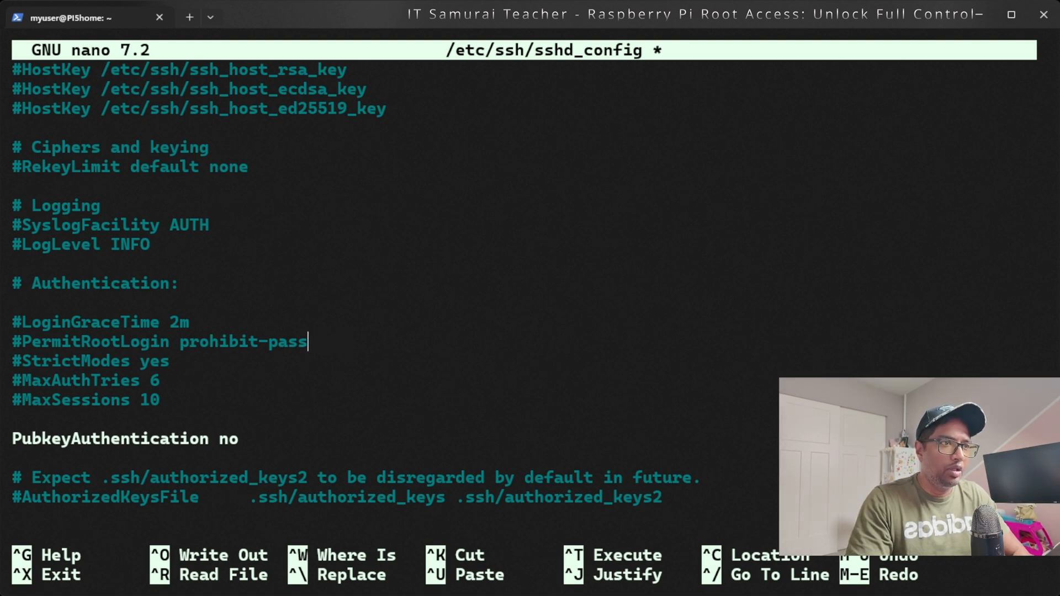
pyautogui.press('Backspace')
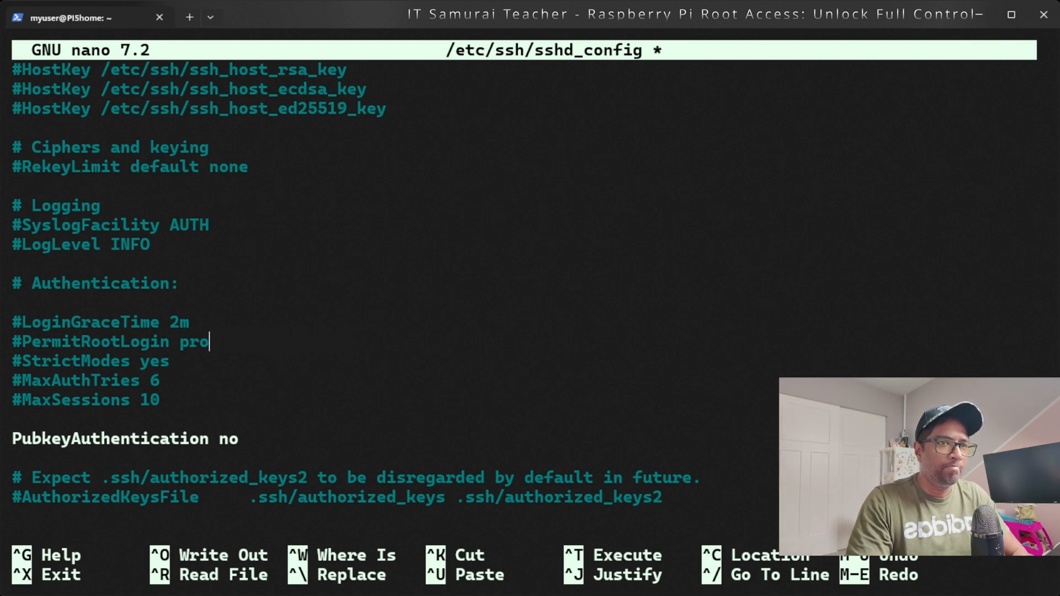
pyautogui.write('ye')
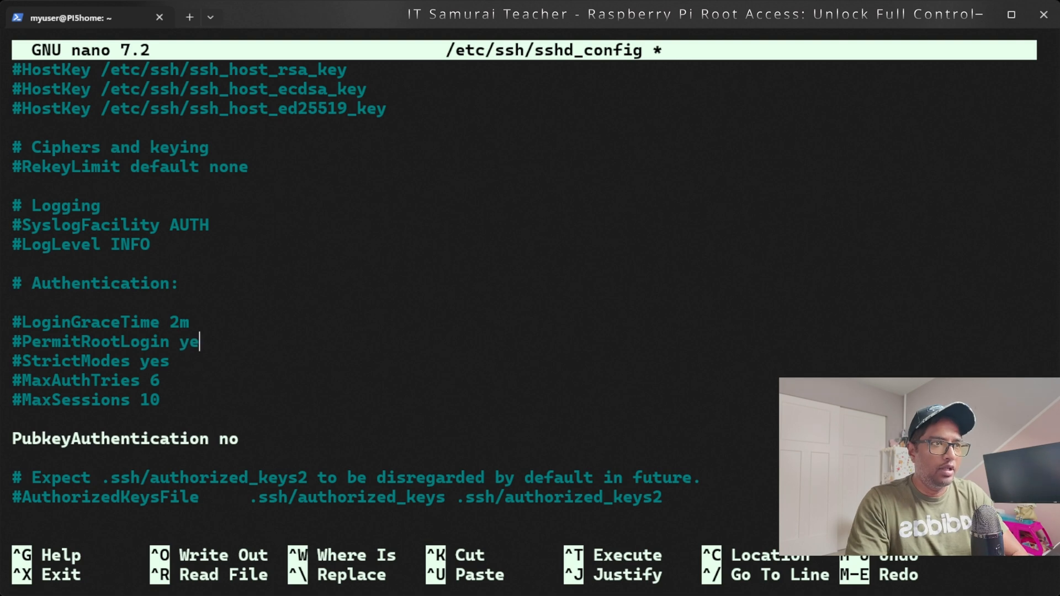
pyautogui.write('s')
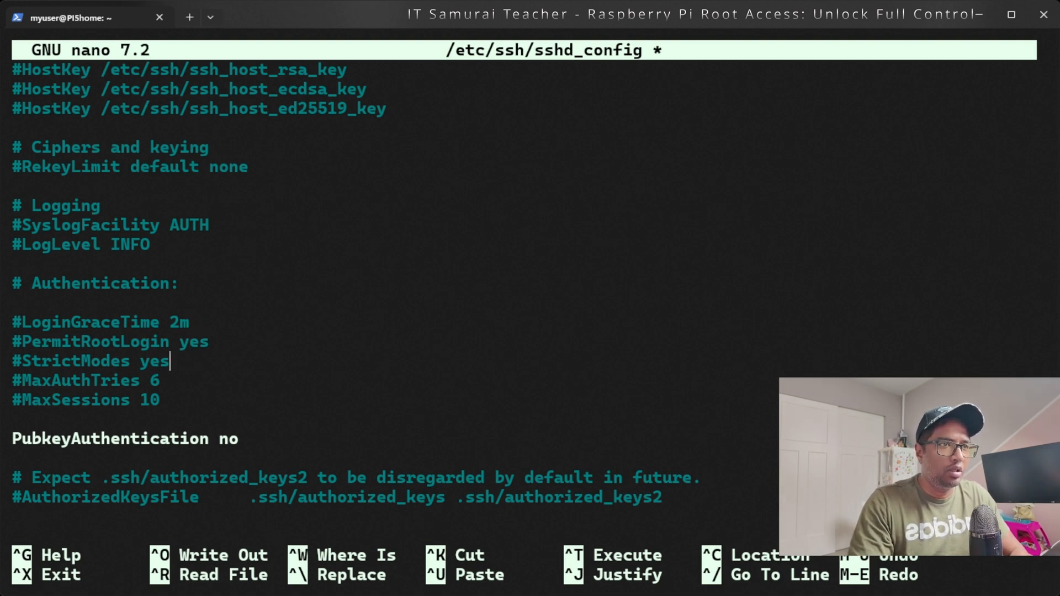
pyautogui.click(128, 341)
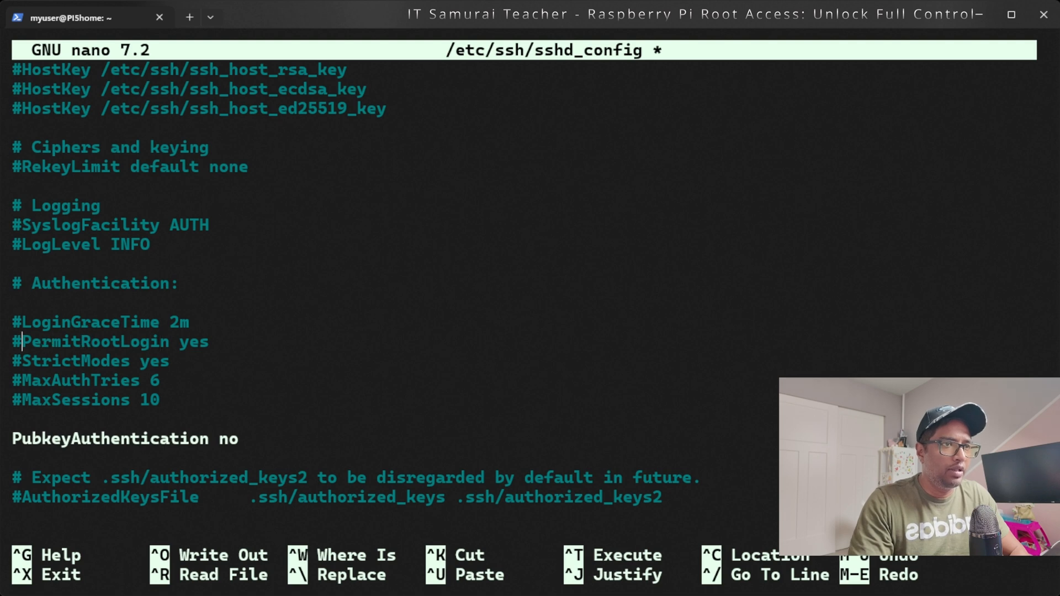
pyautogui.press('Delete')
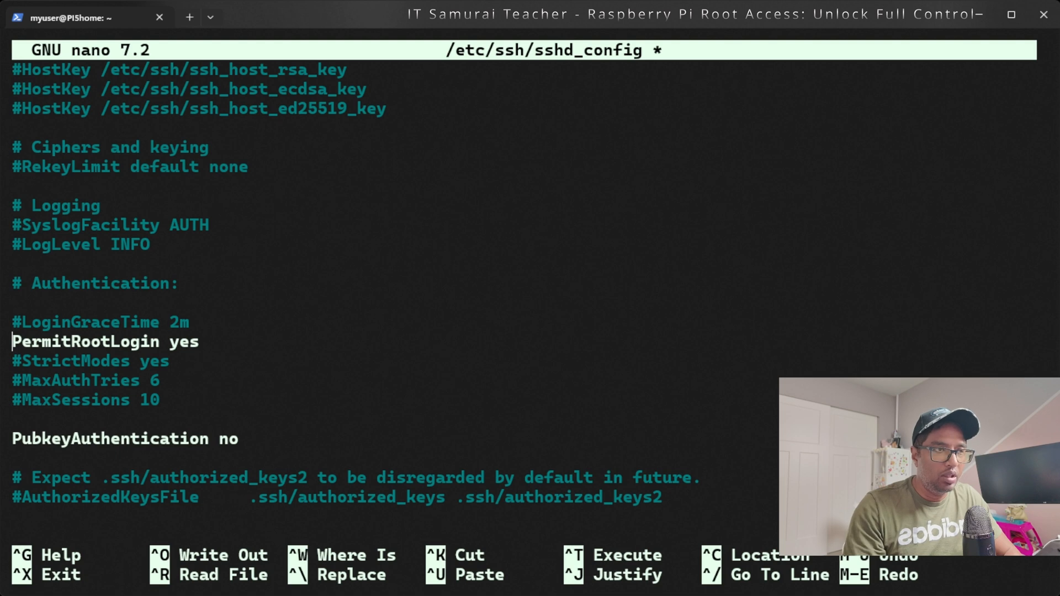
# Close nano with Ctrl+X, returning to the Pi's shell prompt
pyautogui.press('ctrl+t')
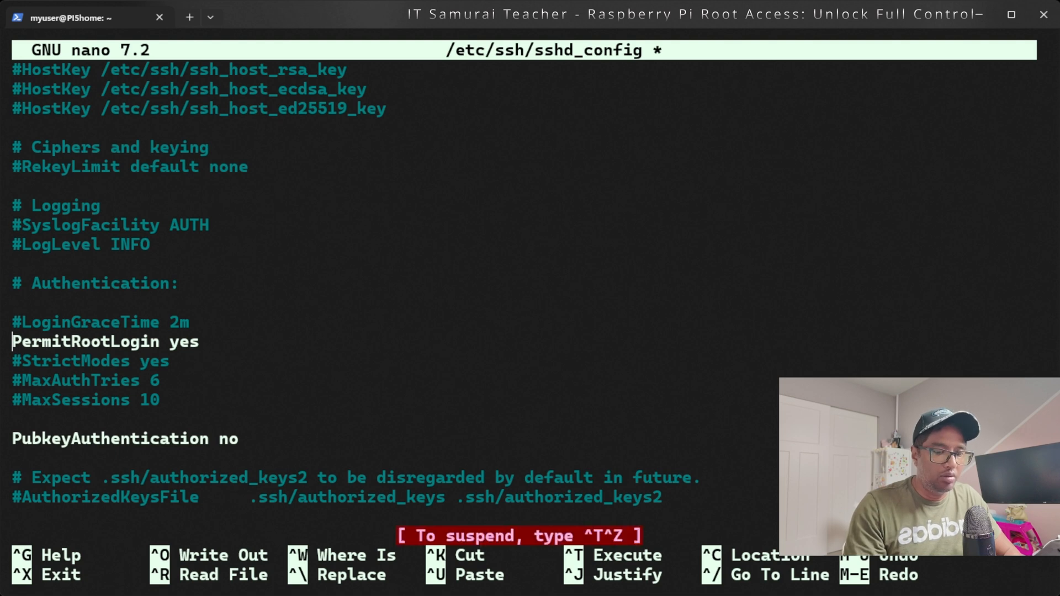
pyautogui.press('ctrl+x')
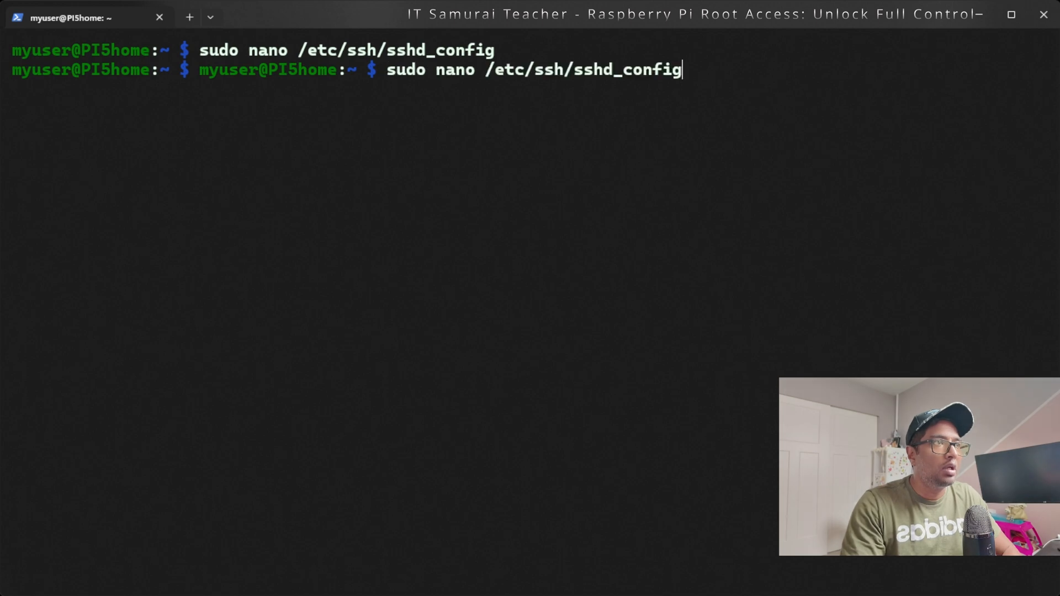
# Reopen sshd_config and add a new uncommented PermitRootLogin yes line in the Authentication section
pyautogui.press('Return')
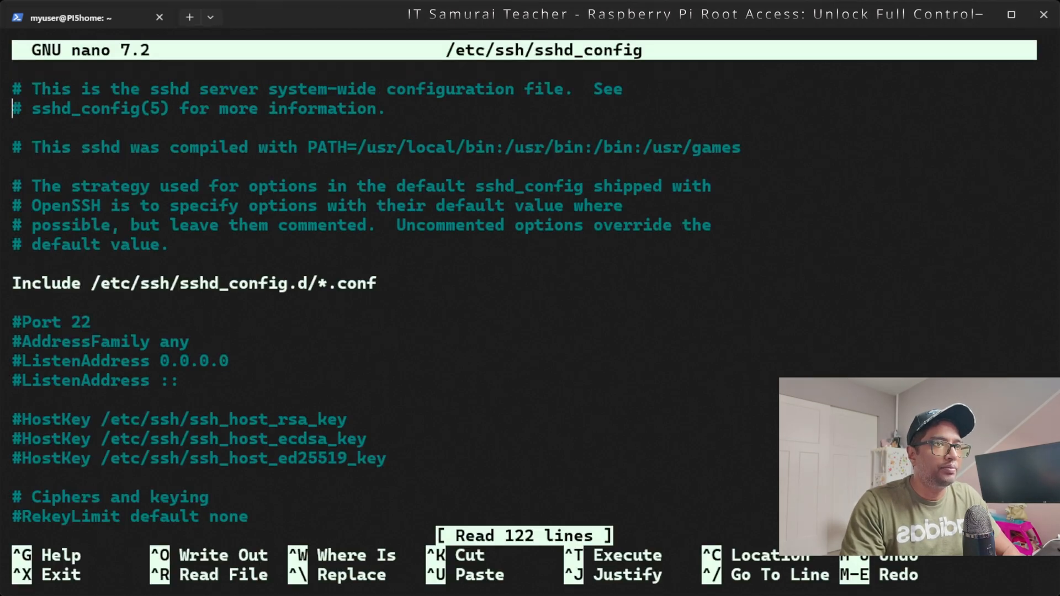
pyautogui.scroll(-3)
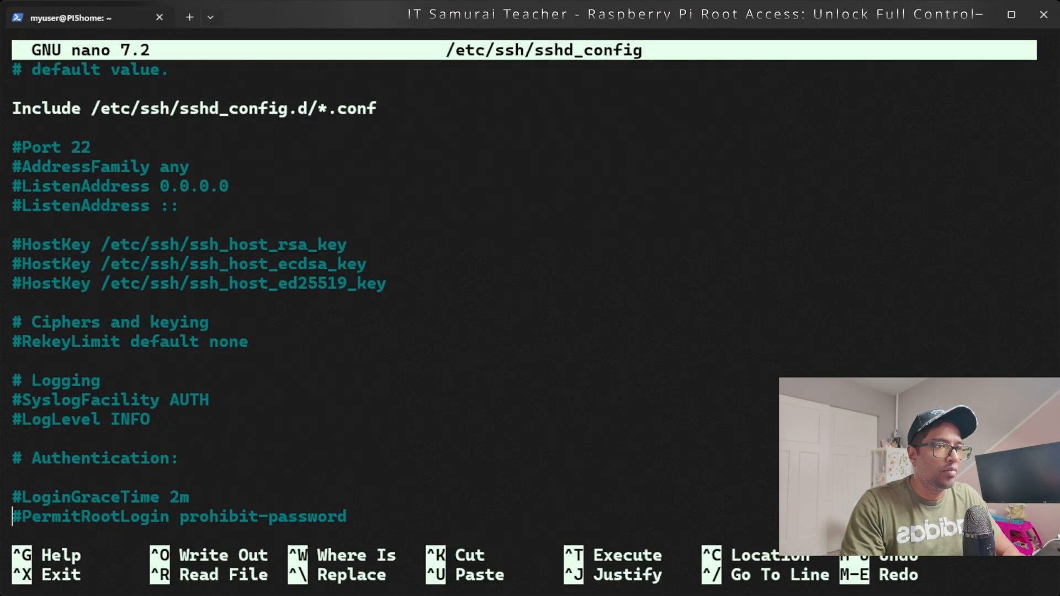
pyautogui.scroll(-3)
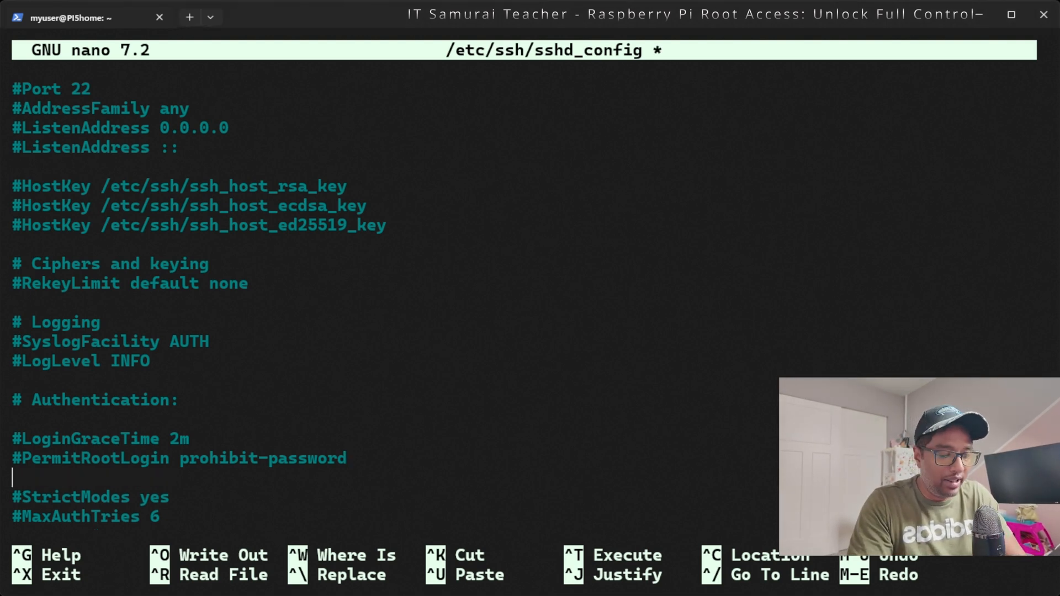
pyautogui.write('P')
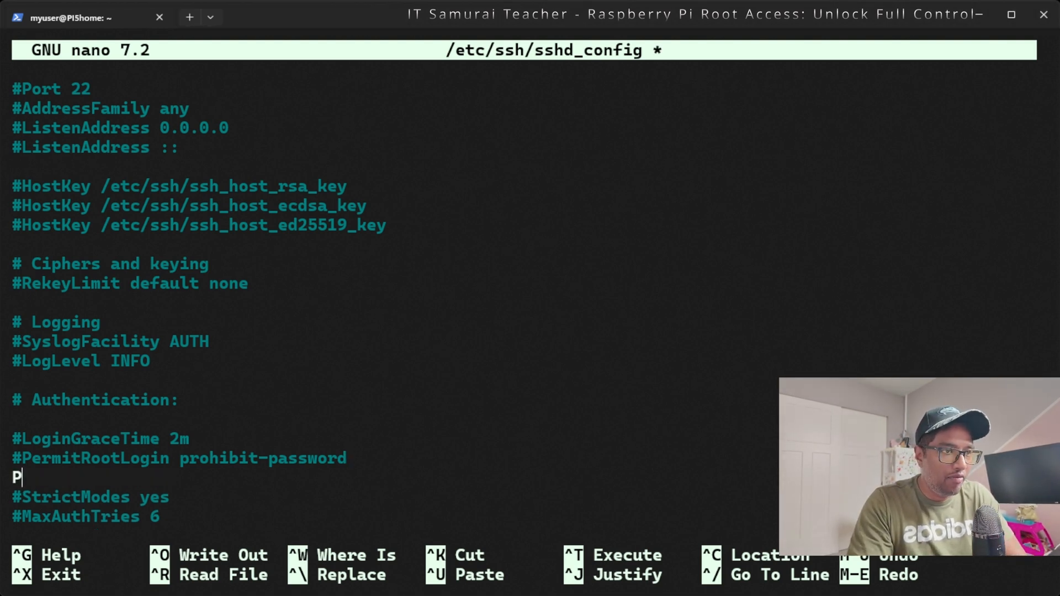
pyautogui.write('ermitRoot')
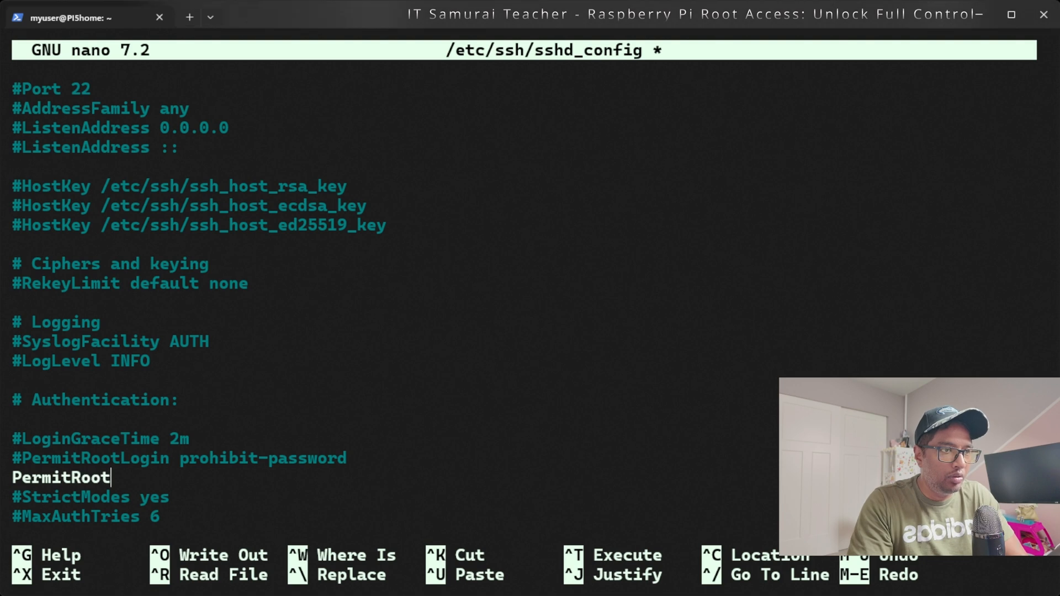
pyautogui.write('Login')
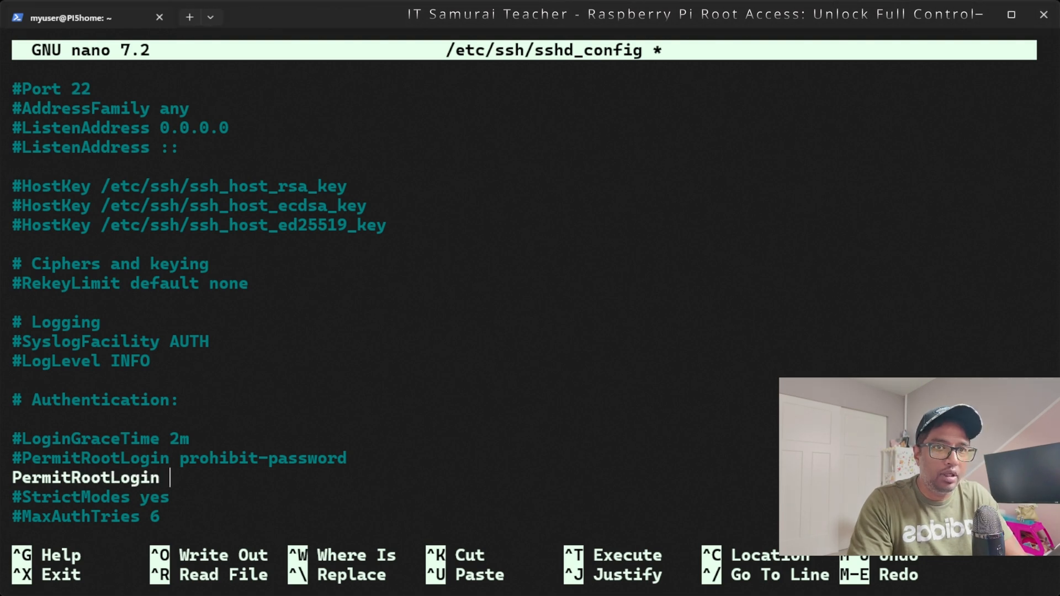
pyautogui.write('yes')
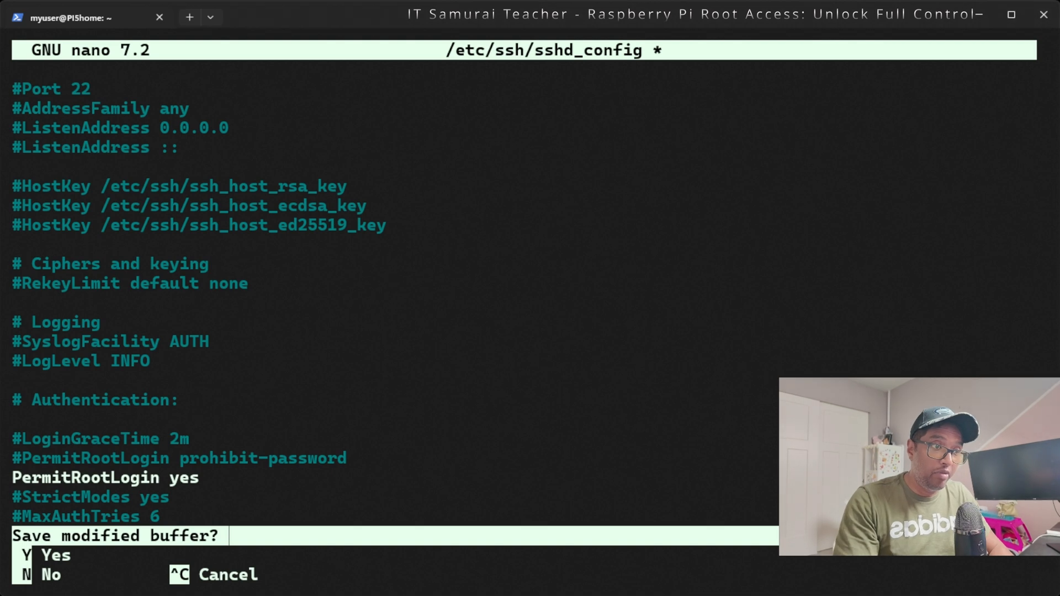
# Answer Y to save the modified sshd_config and exit nano
pyautogui.press('y')
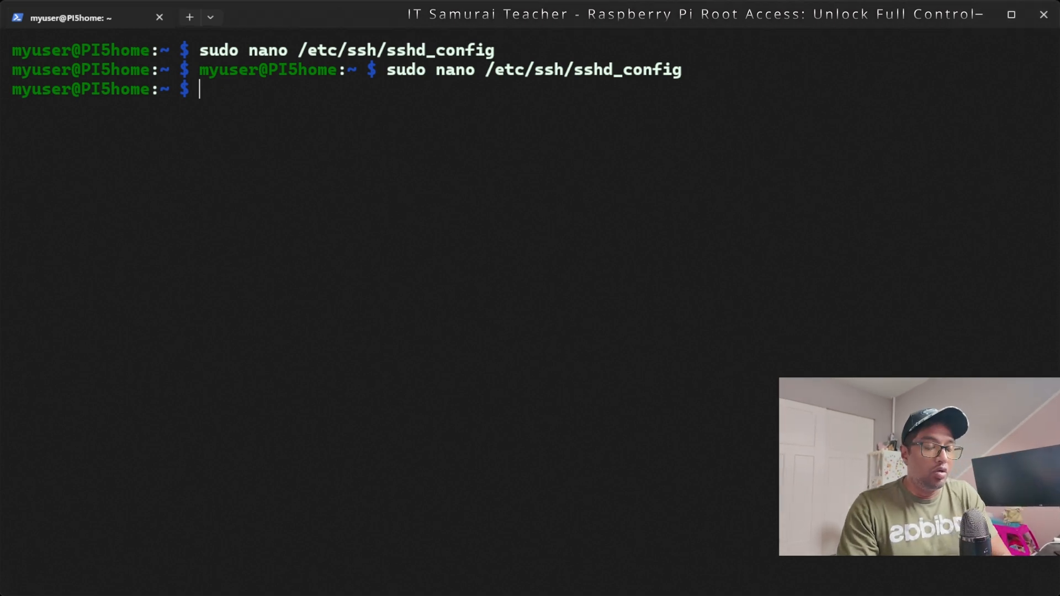
# Run sudo systemctl restart ssh to restart the SSH service
pyautogui.write('sudo sys')
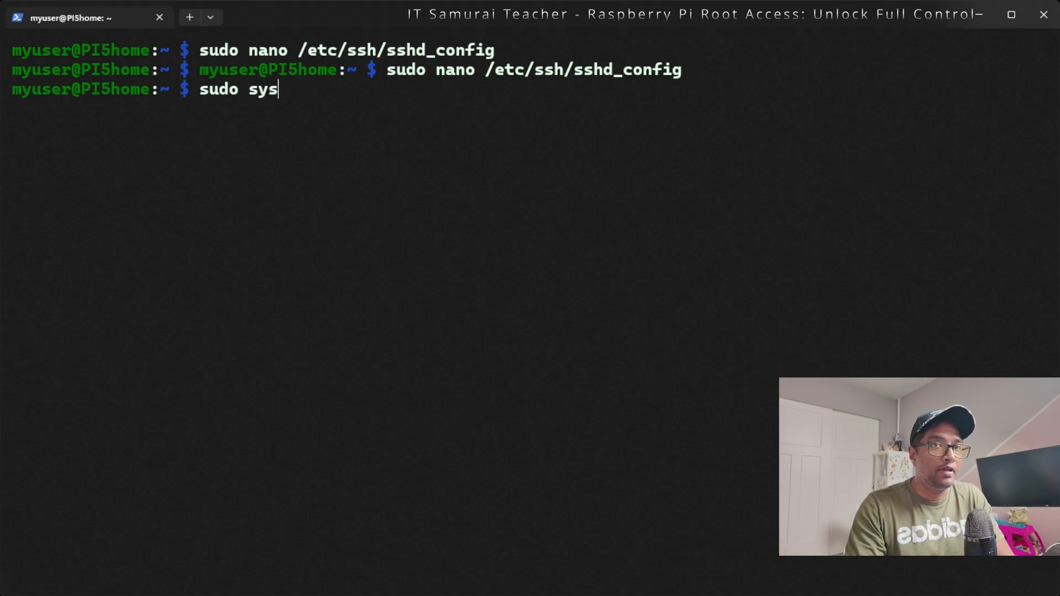
pyautogui.write('temctl restar')
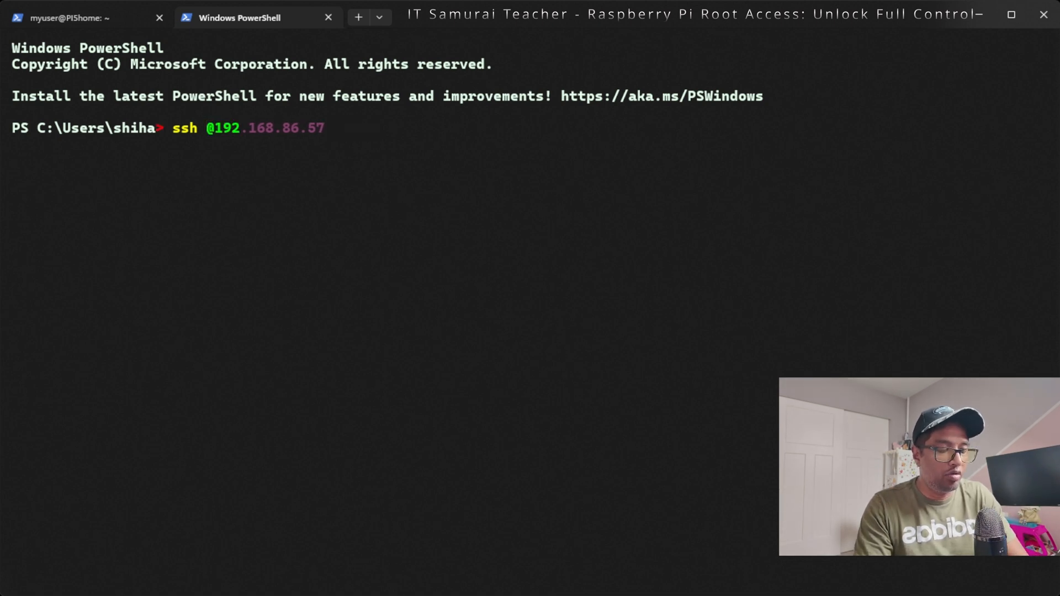
pyautogui.press('Return')
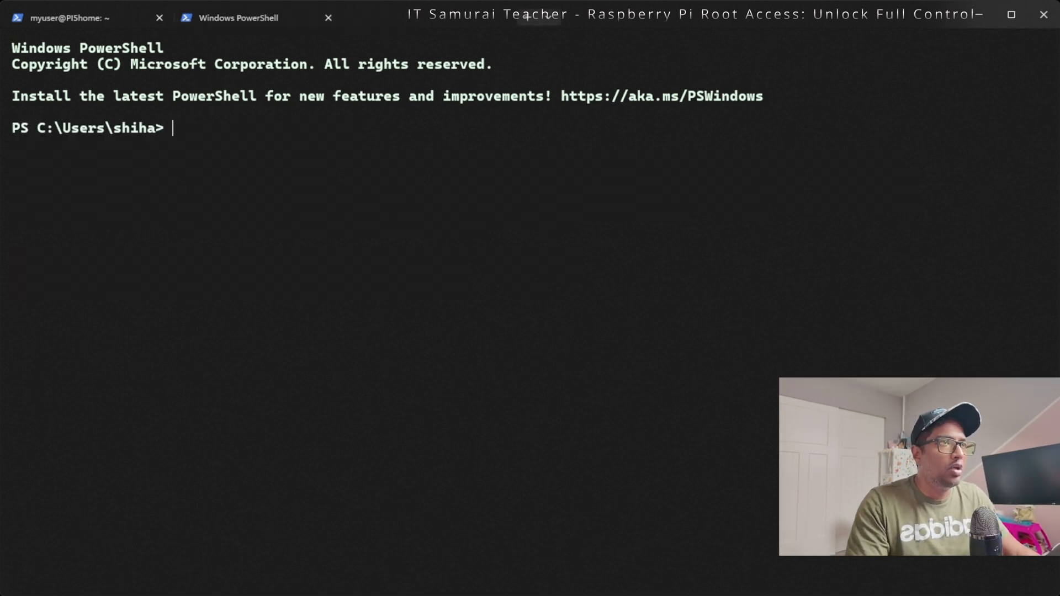
pyautogui.write('ssh myuser@192.168.86.57')
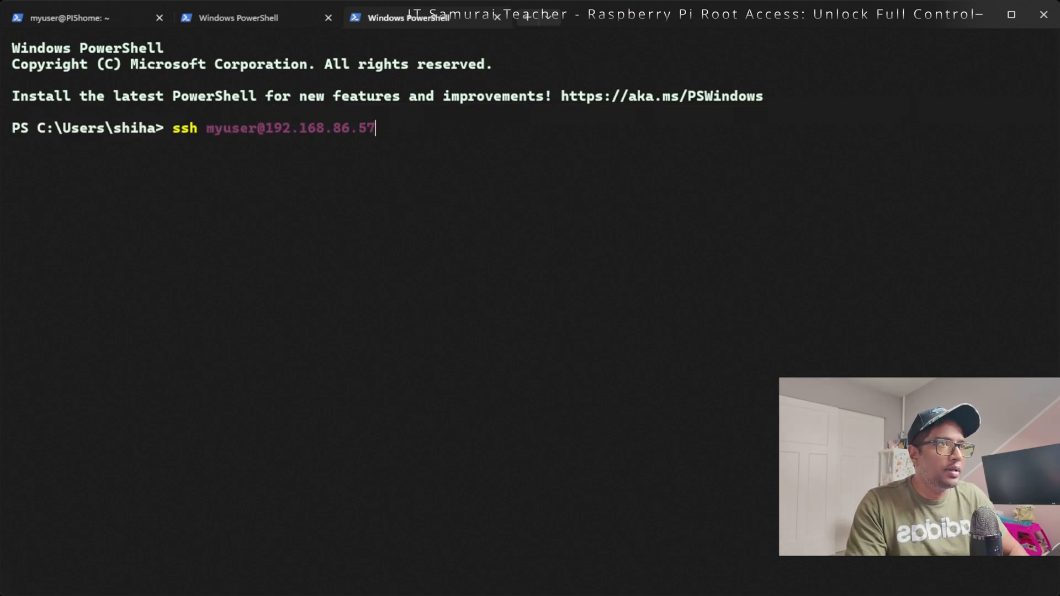
pyautogui.press('Return')
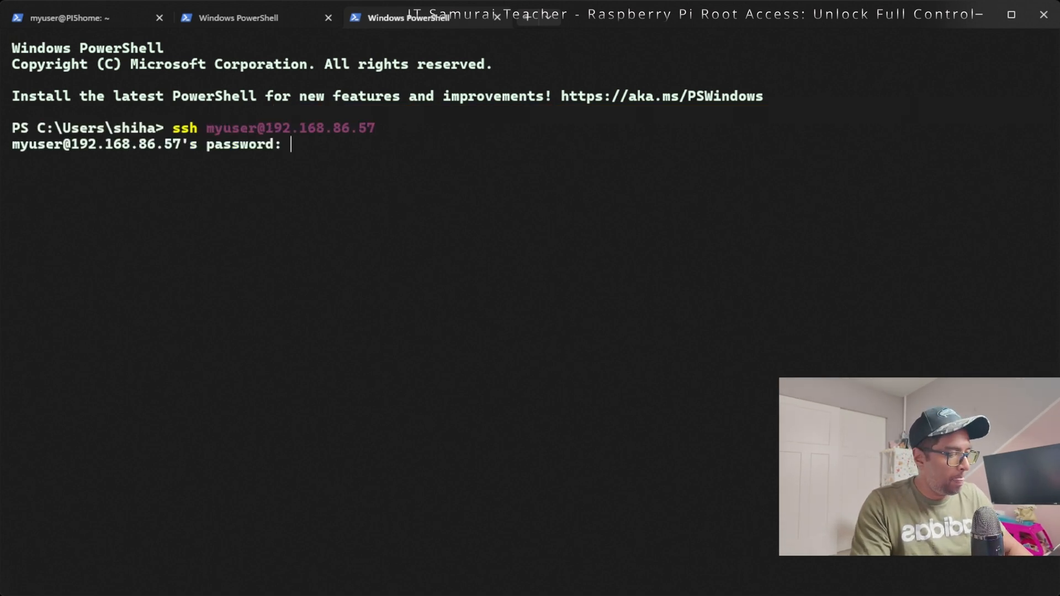
pyautogui.press('Return')
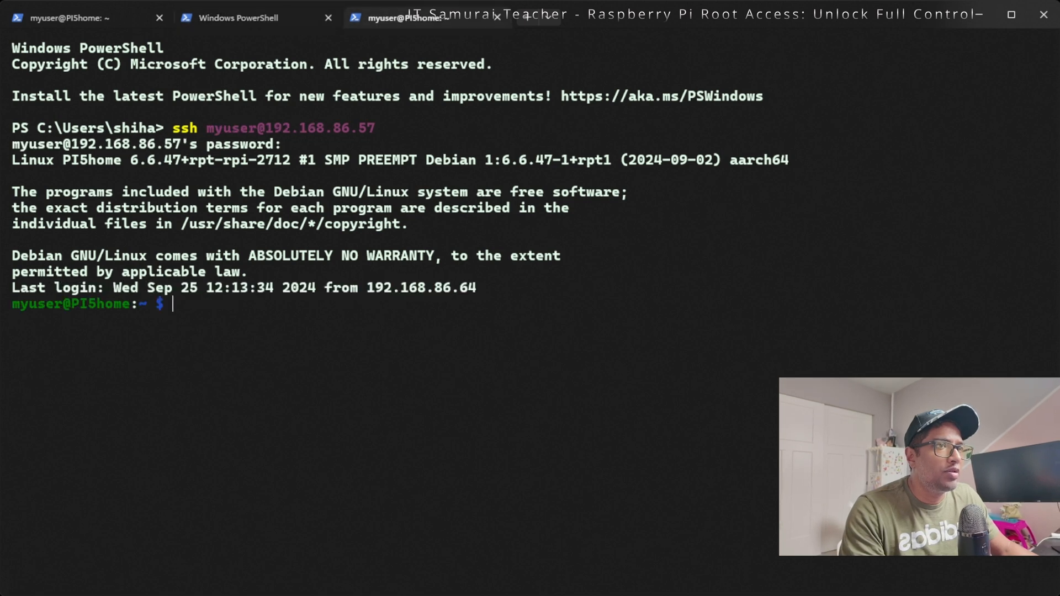
pyautogui.doubleClick(58, 304)
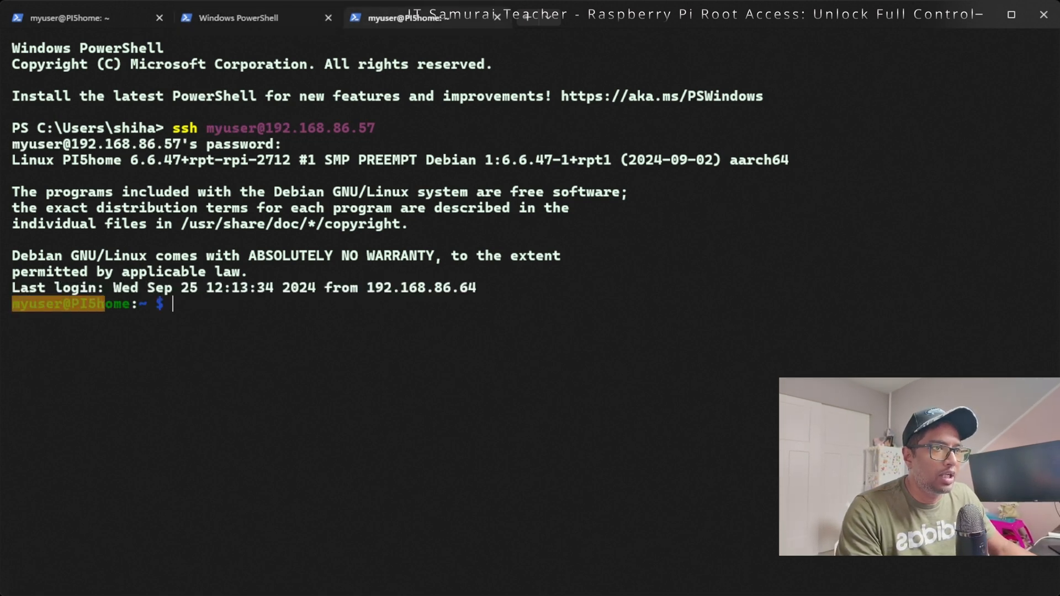